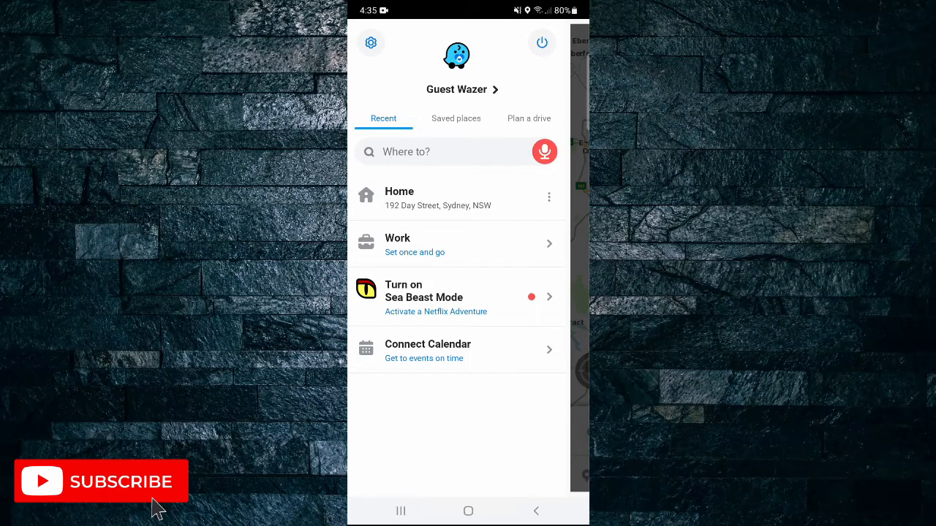
# Step: From the saved Sydney Home's options menu, choose Edit home to enter a replacement address
pyautogui.click(549, 197)
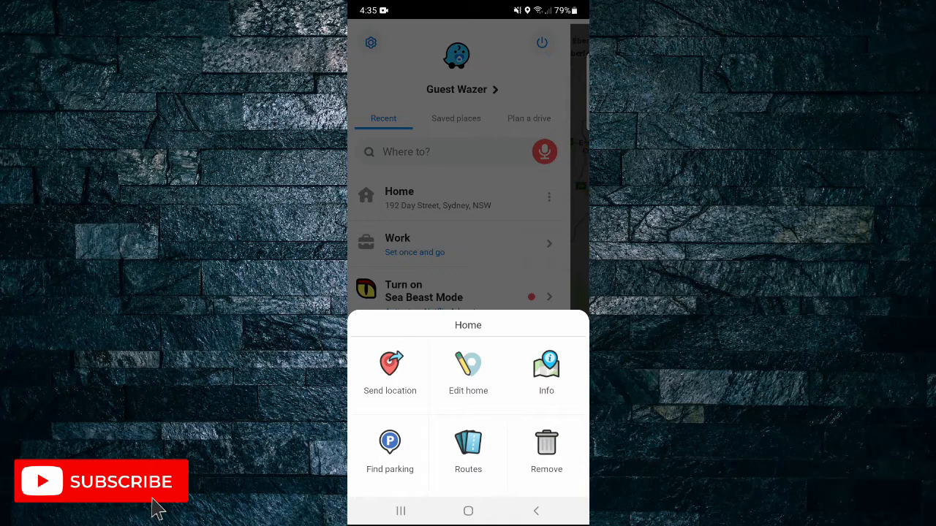
pyautogui.click(468, 373)
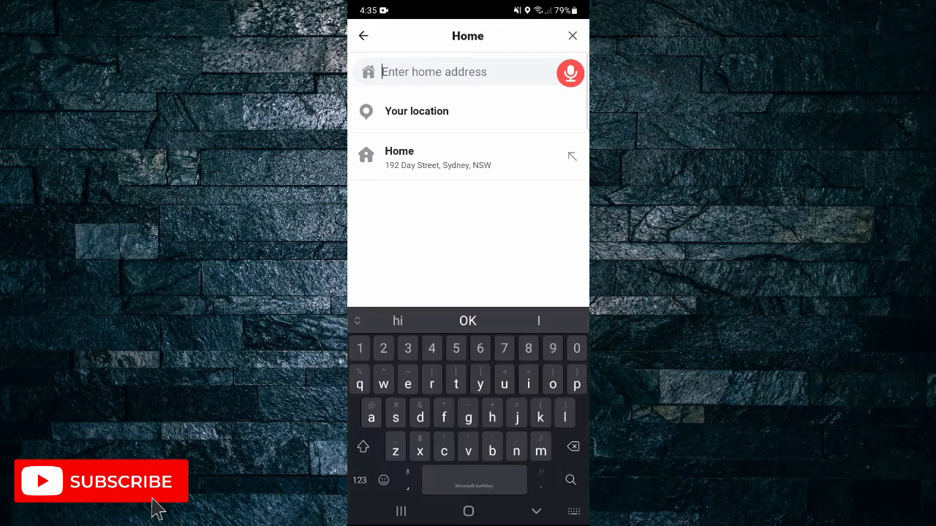